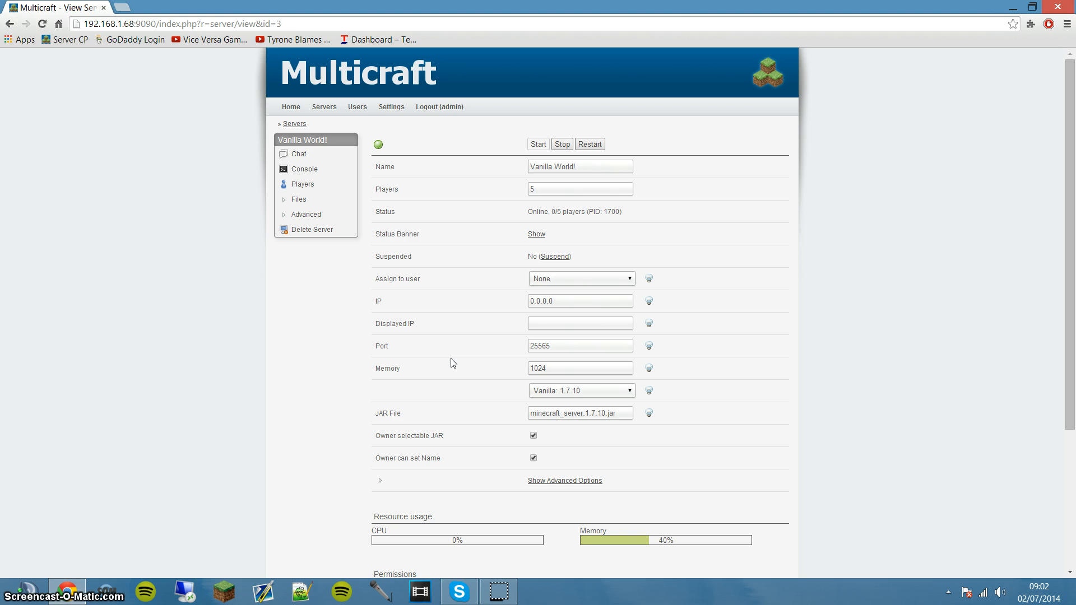
mouse_move(252, 243)
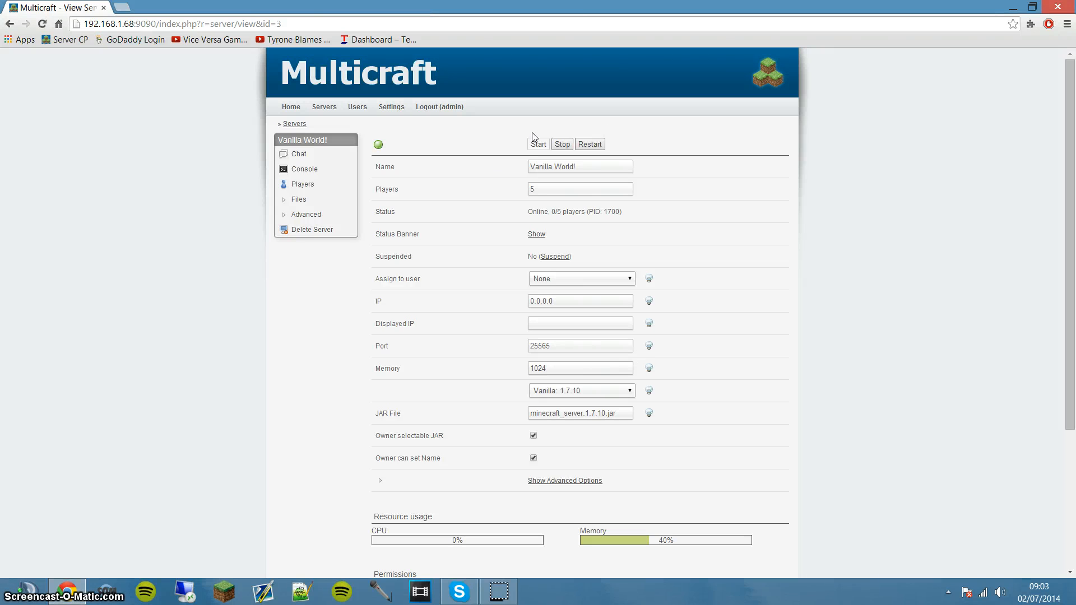
mouse_move(525, 152)
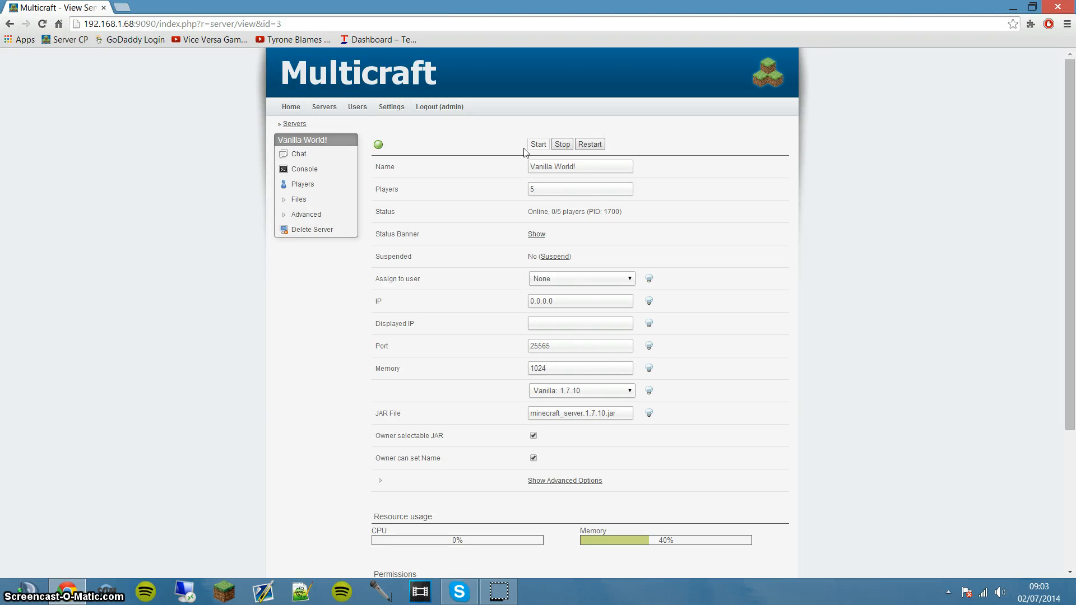
mouse_move(297, 154)
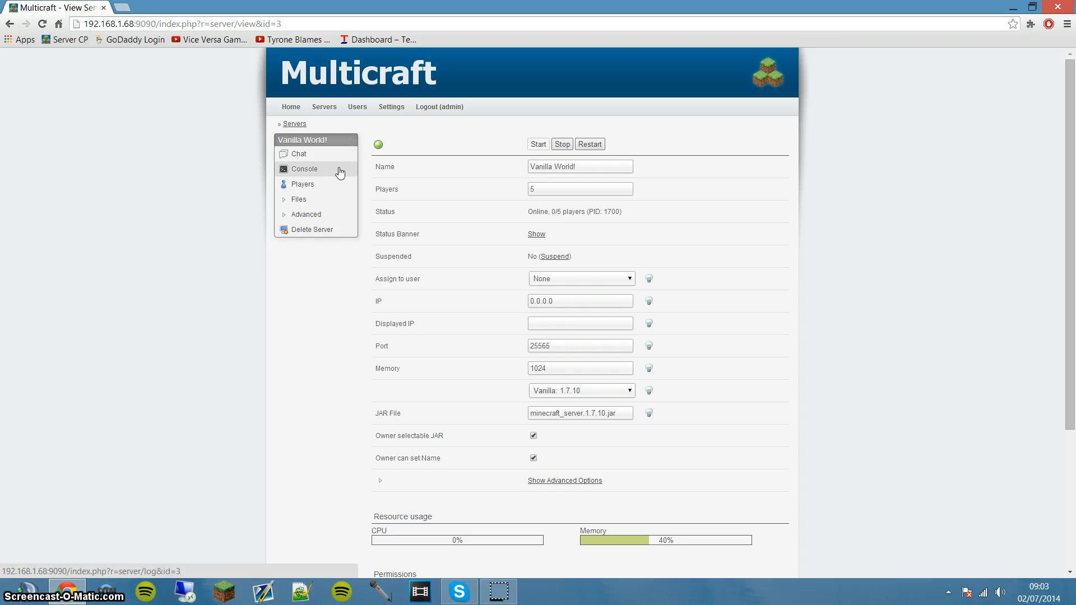
mouse_move(315, 230)
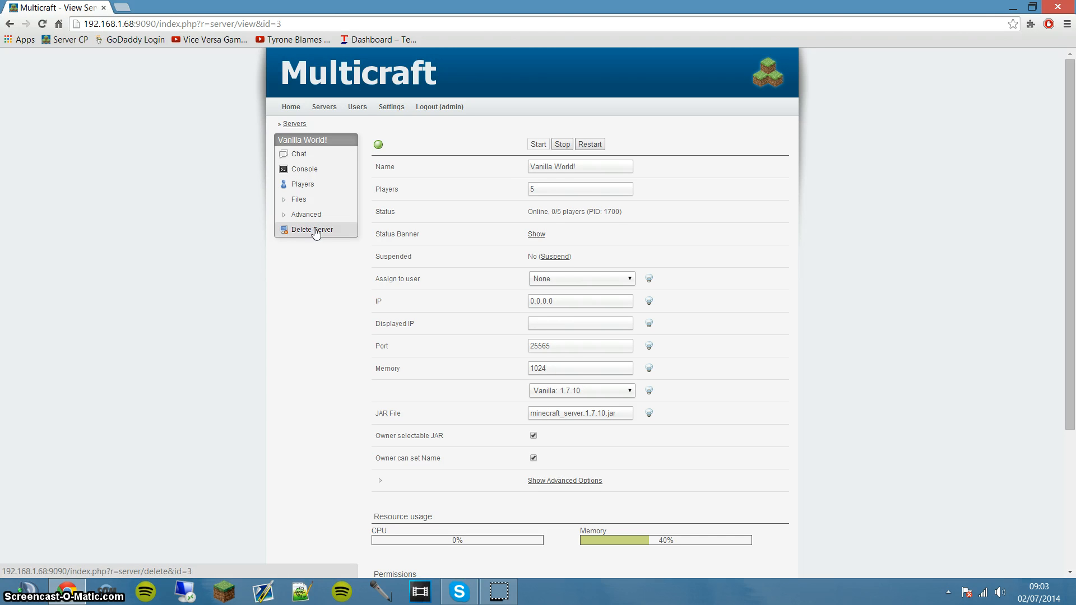
mouse_move(319, 233)
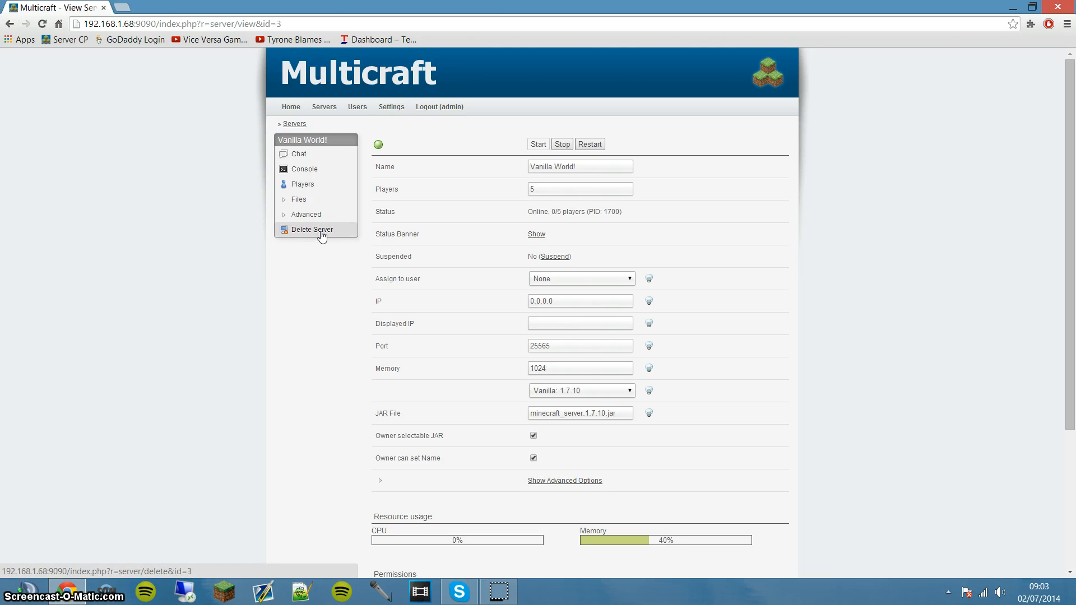
Step: Log in to FTP File Access for Vanilla World! with the Multicraft password
scroll(down, 3)
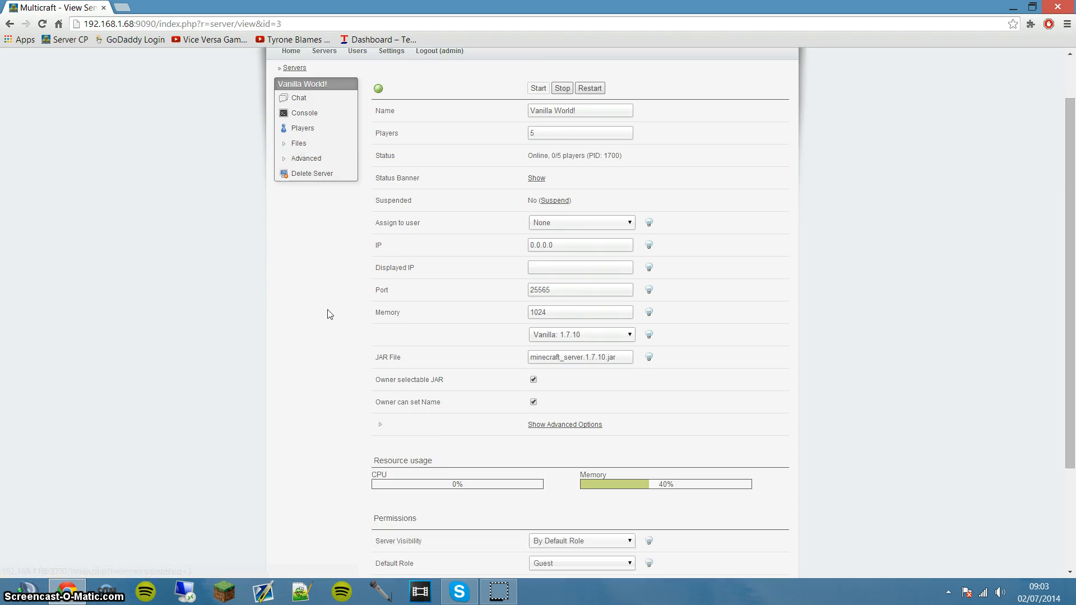
scroll(up, 3)
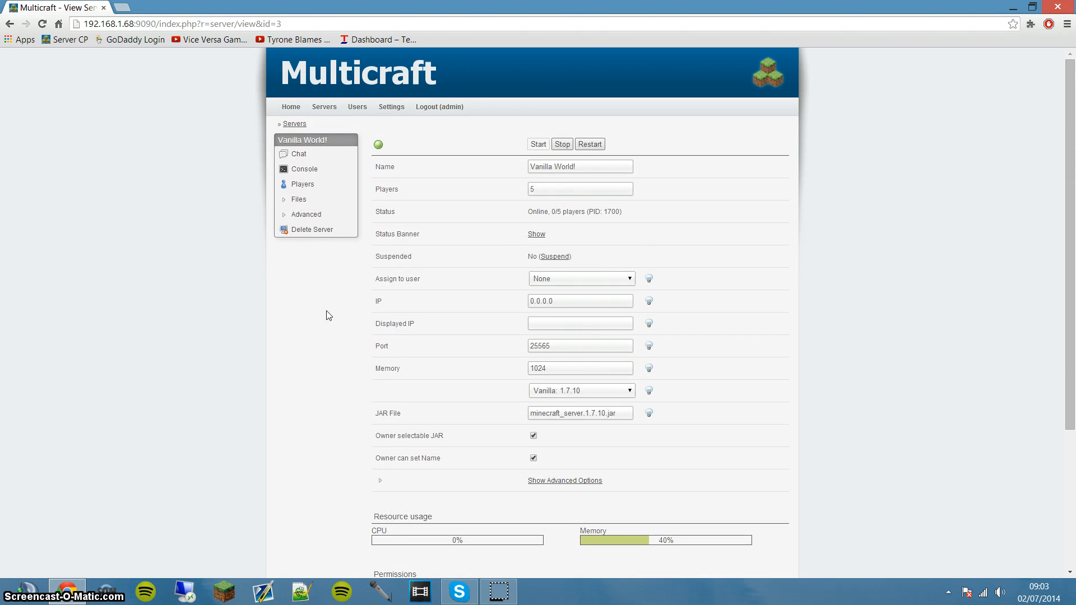
mouse_move(354, 208)
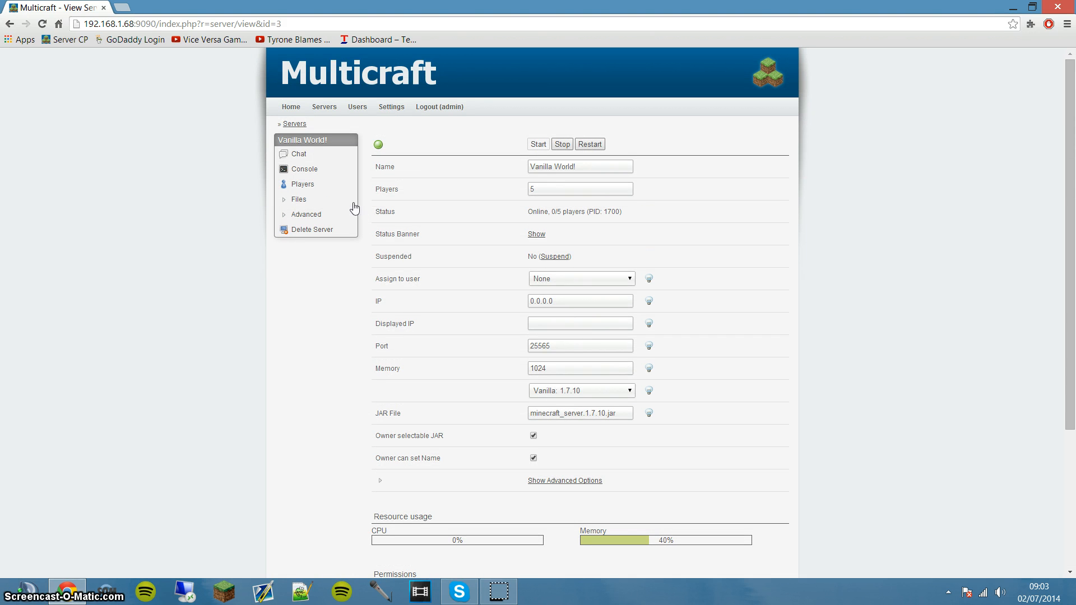
mouse_move(299, 198)
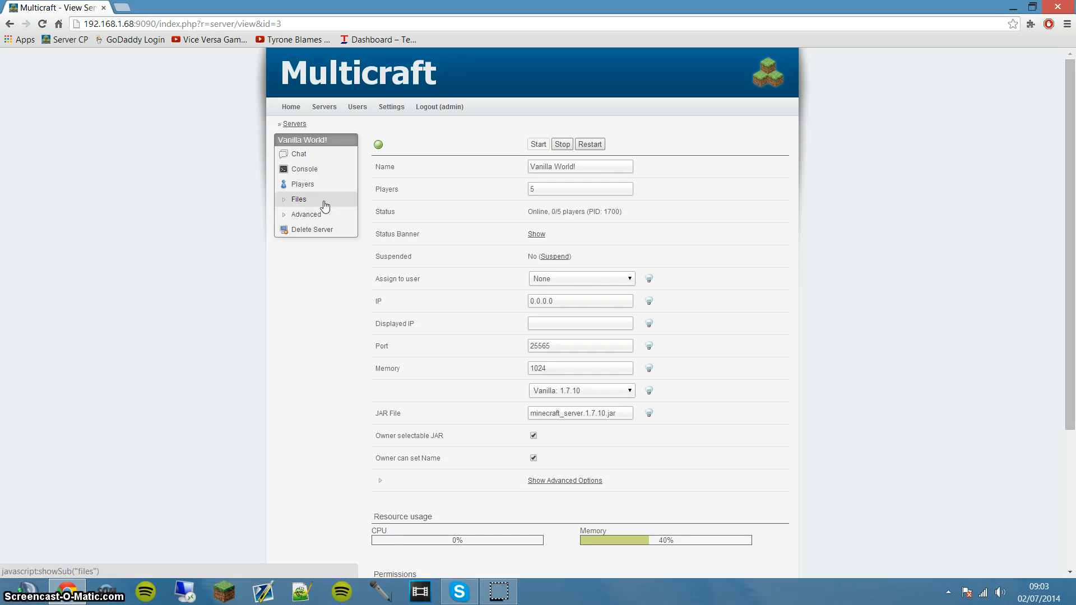
mouse_move(303, 184)
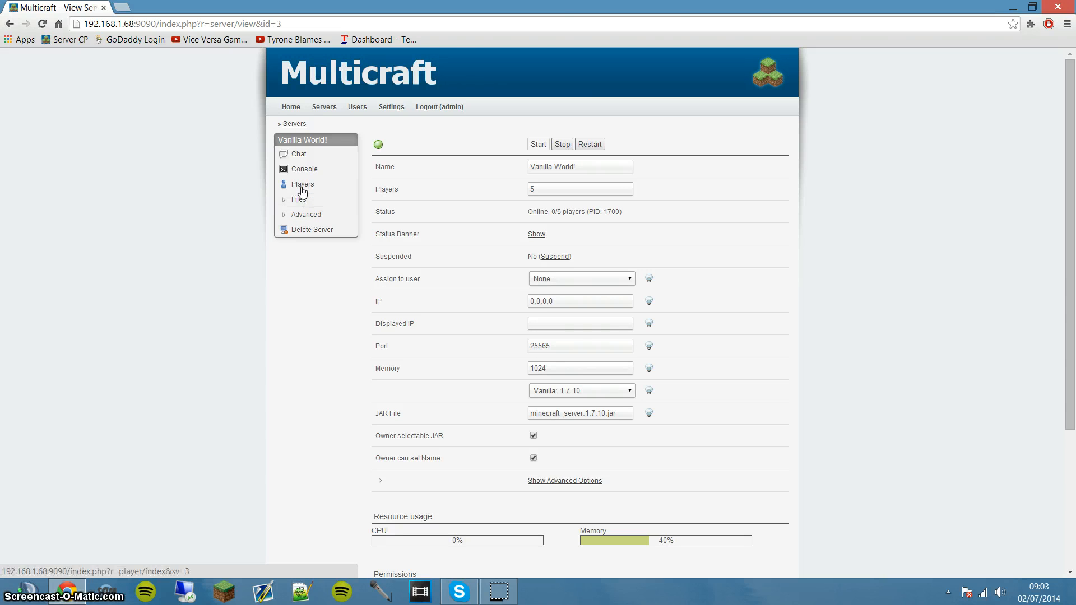
click(300, 199)
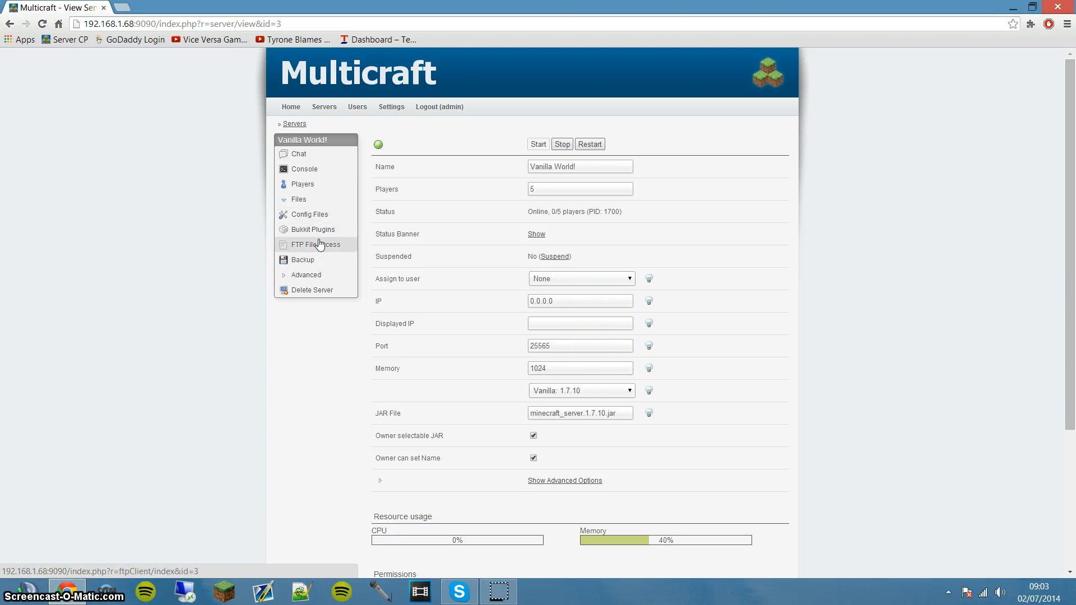
click(315, 244)
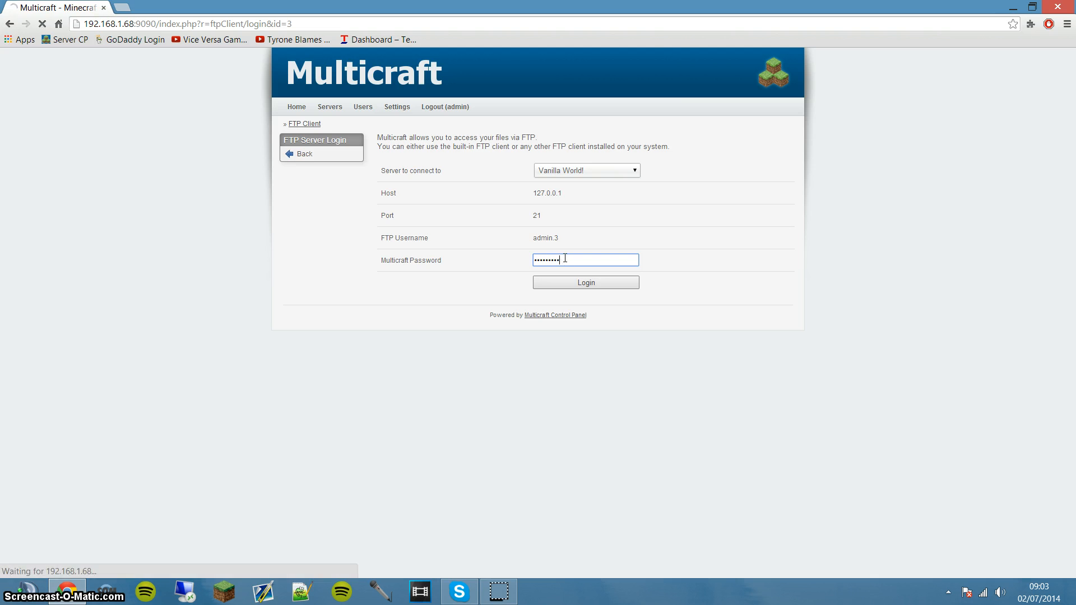
click(585, 281)
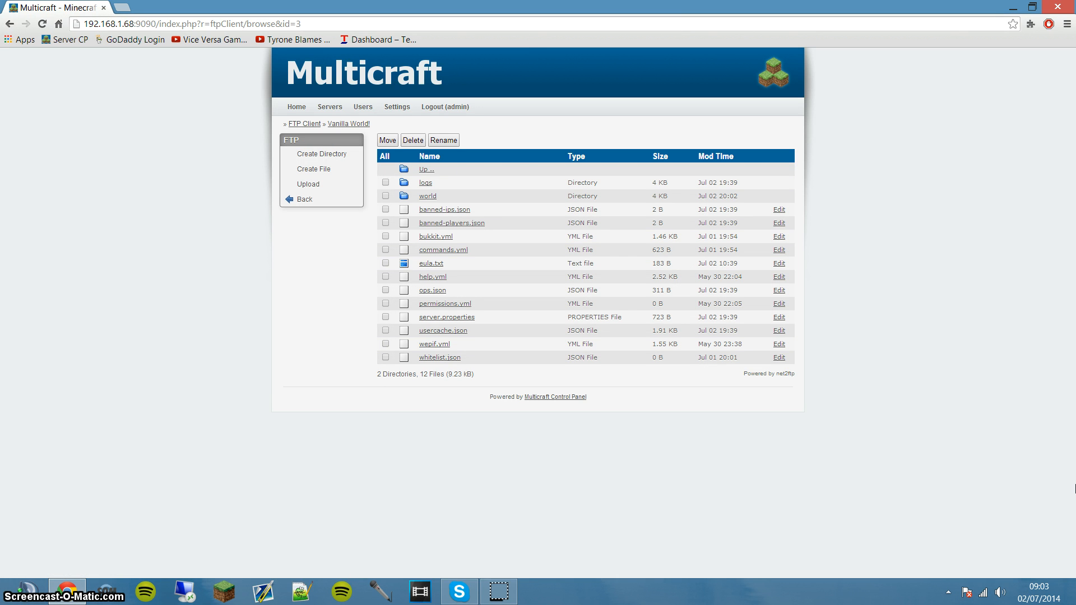
mouse_move(431, 263)
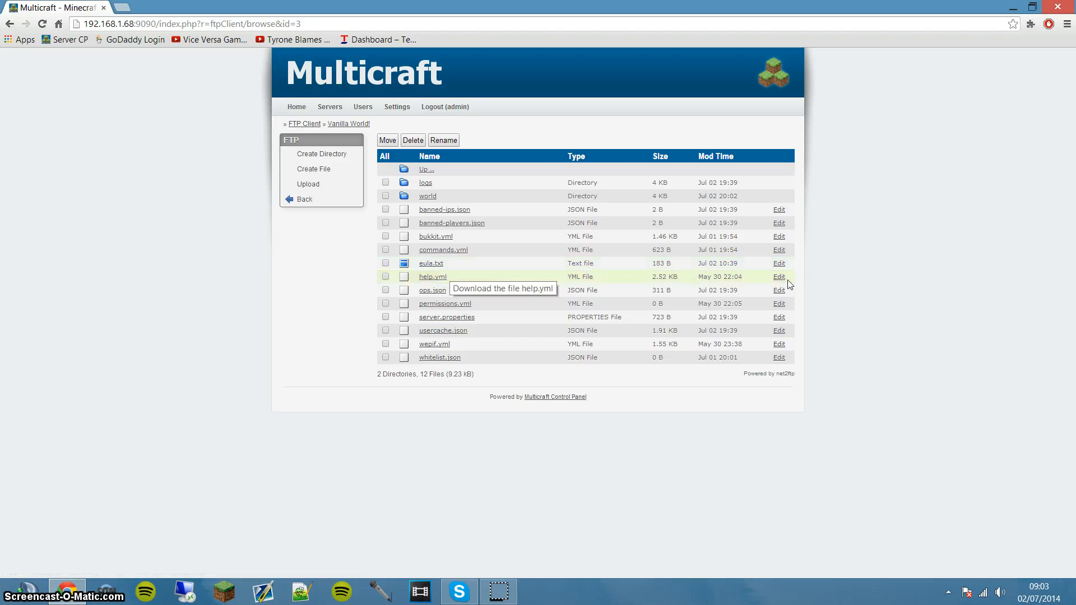
mouse_move(779, 209)
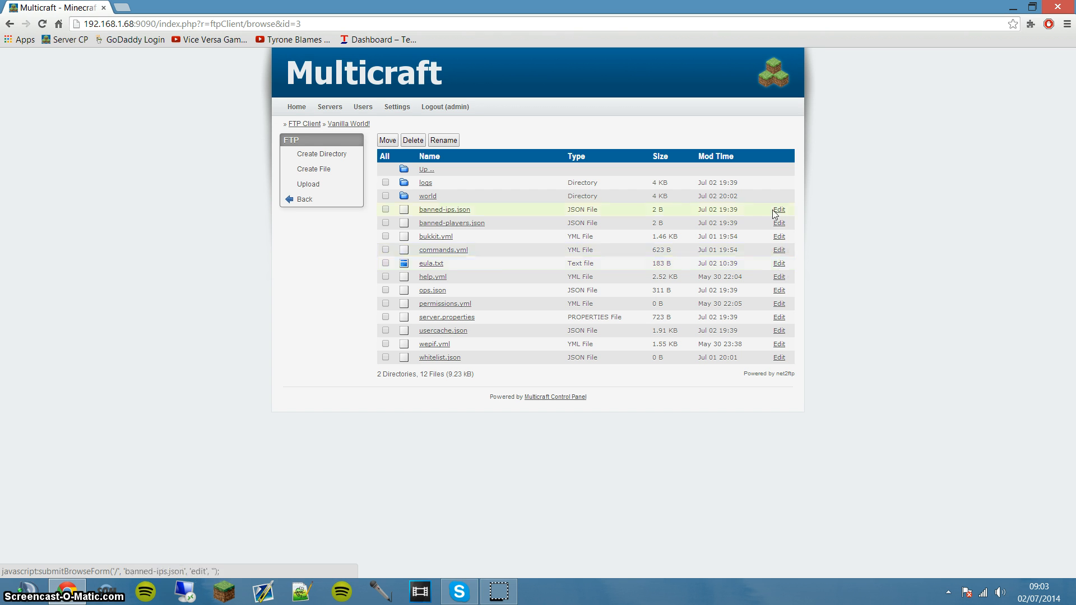
mouse_move(779, 263)
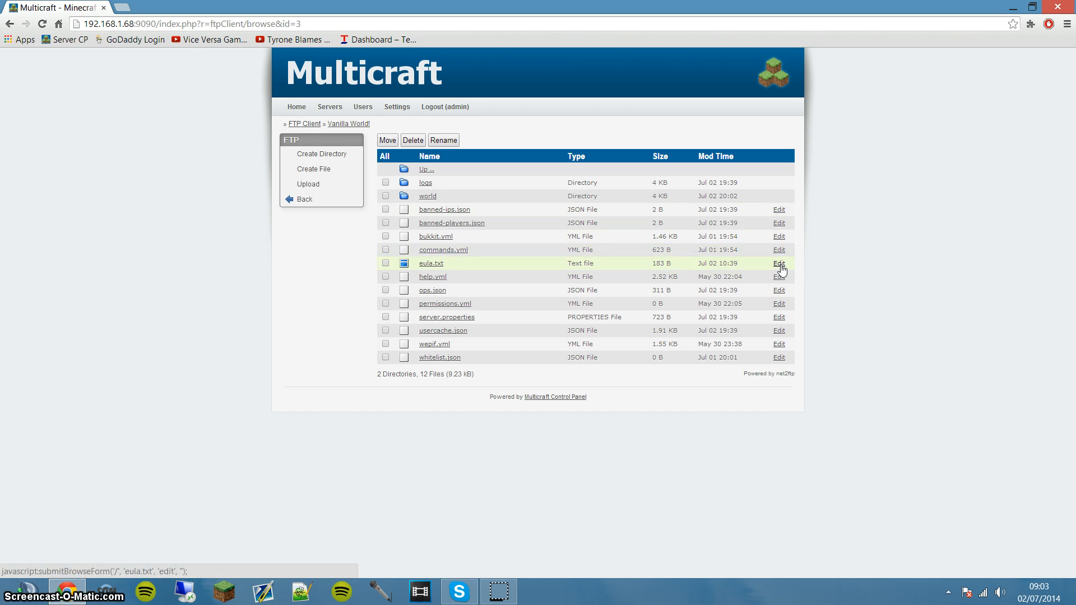
Step: Change eula.txt to eula=true, save it, and return to the Vanilla World! overview
click(779, 263)
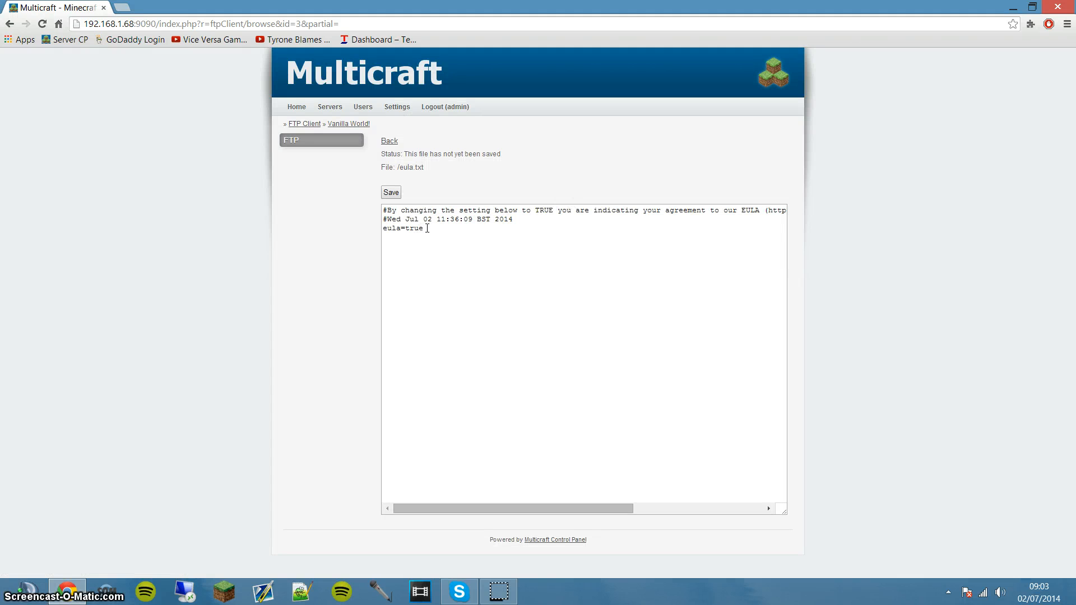
mouse_move(421, 238)
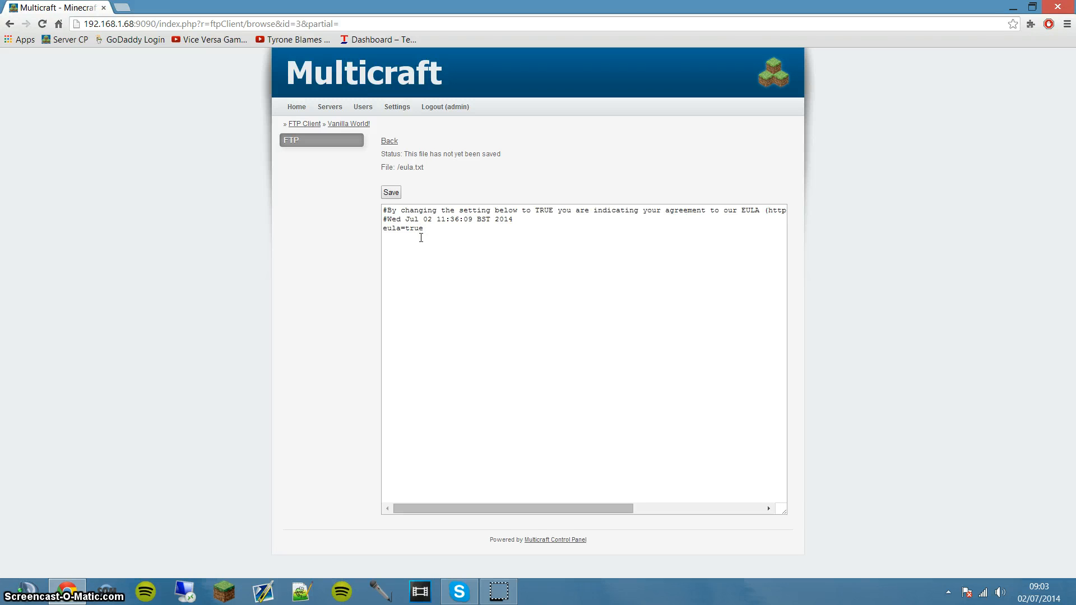
double_click(413, 228)
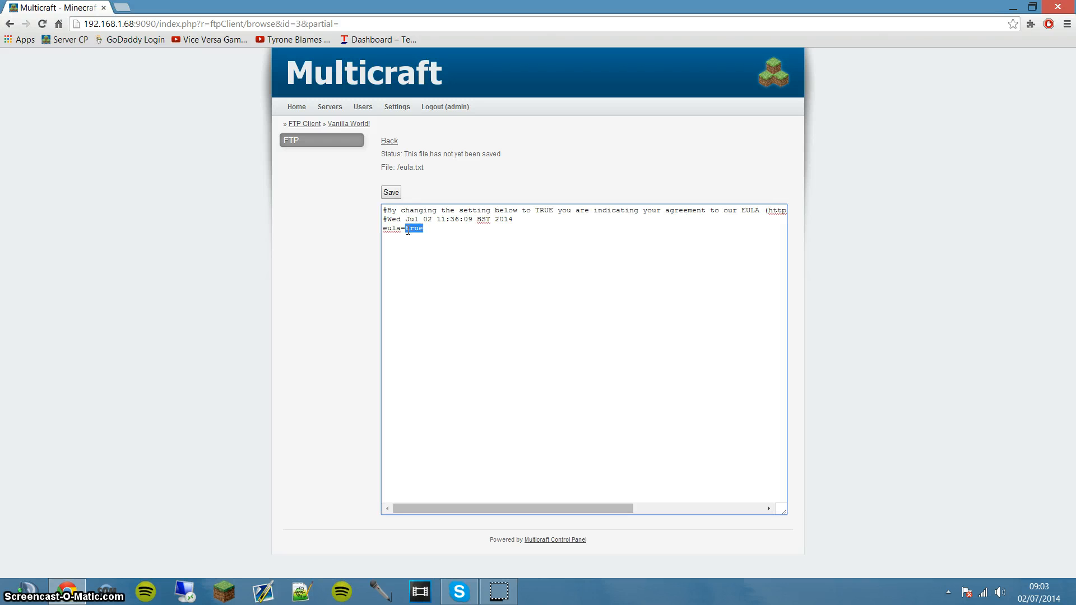
text(fals)
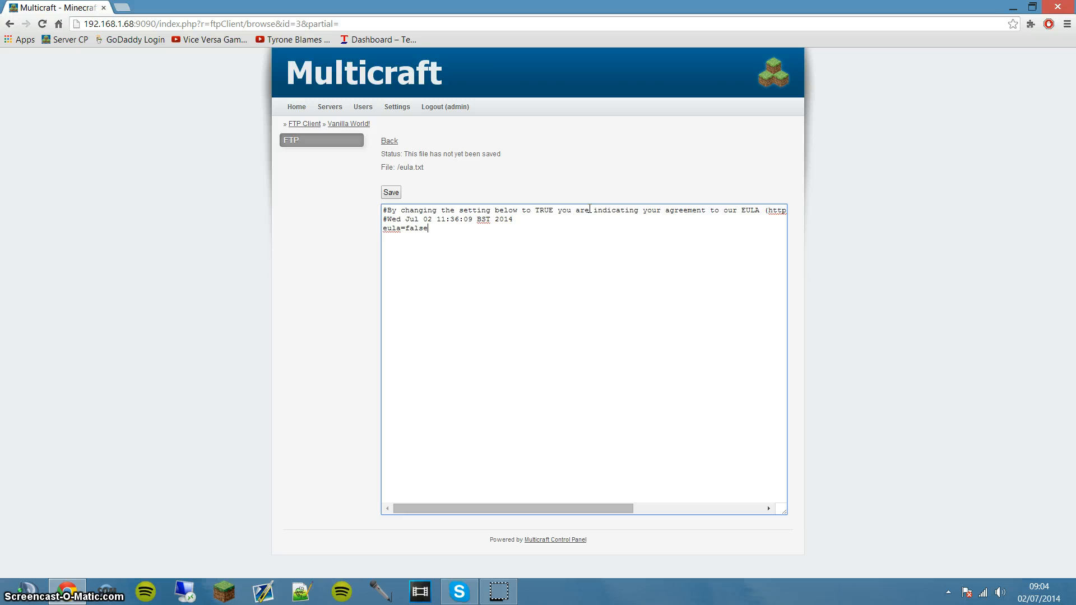
text(true)
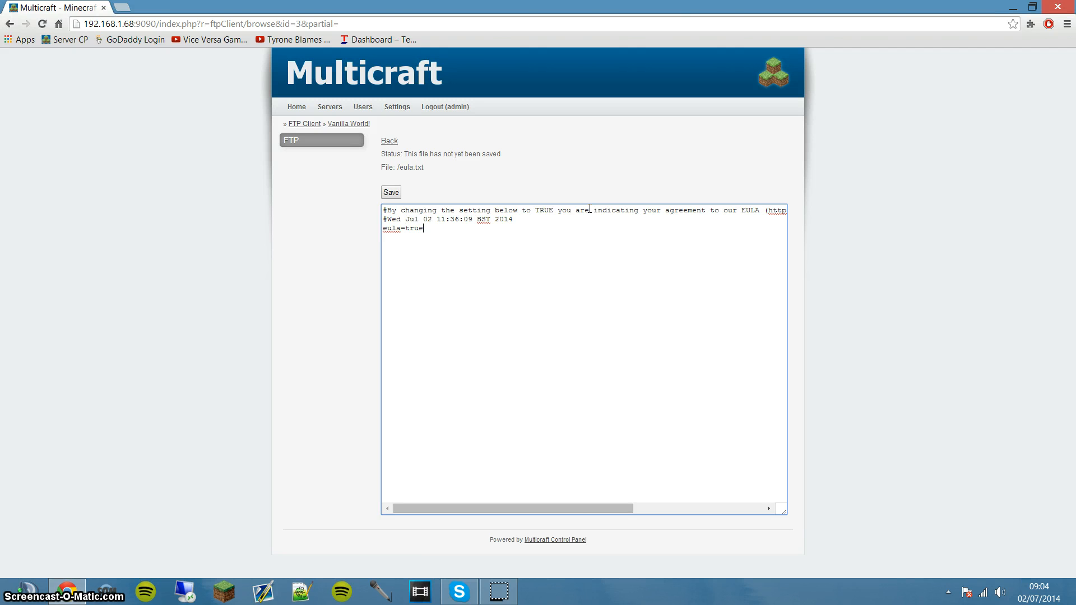
click(390, 193)
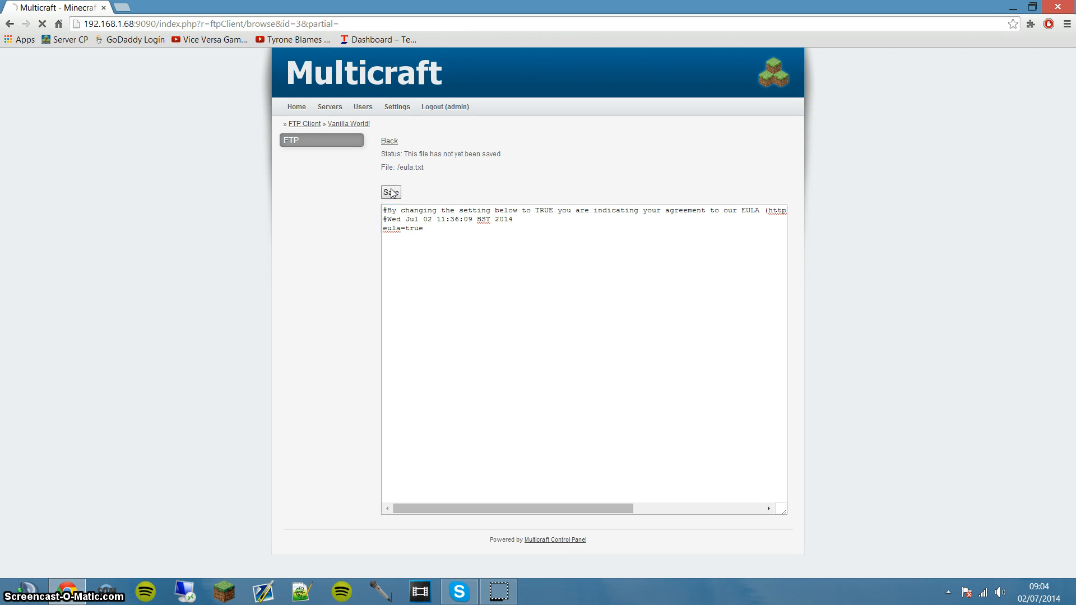
click(391, 193)
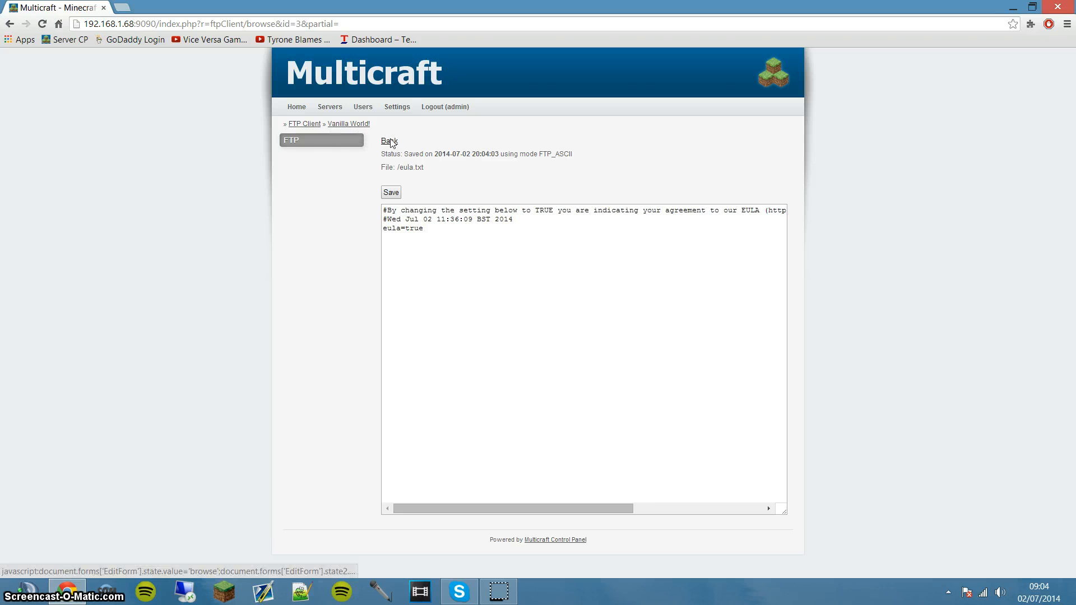
click(389, 141)
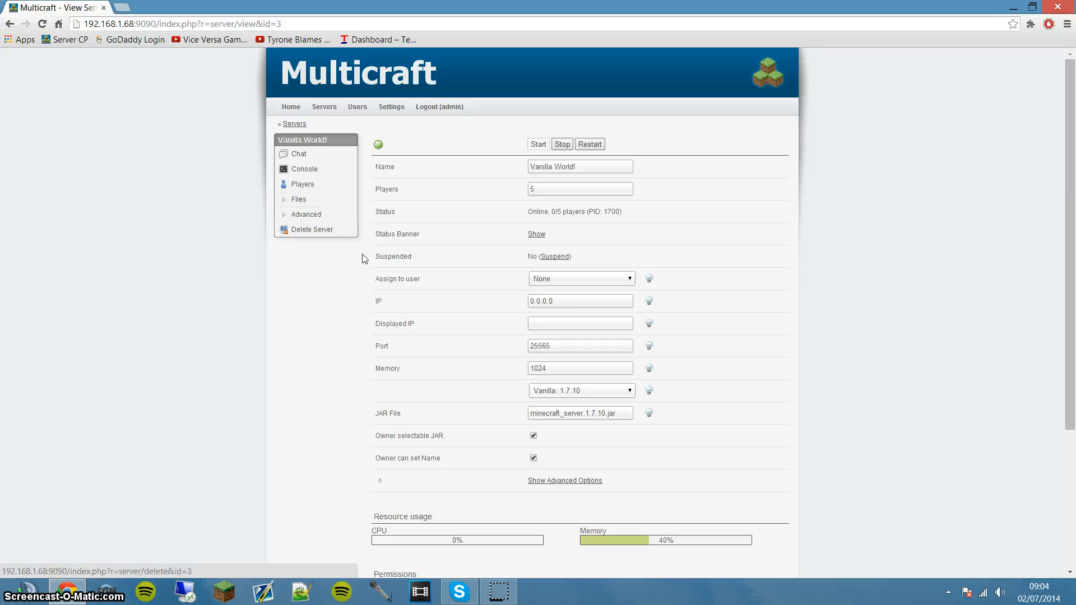
mouse_move(500, 201)
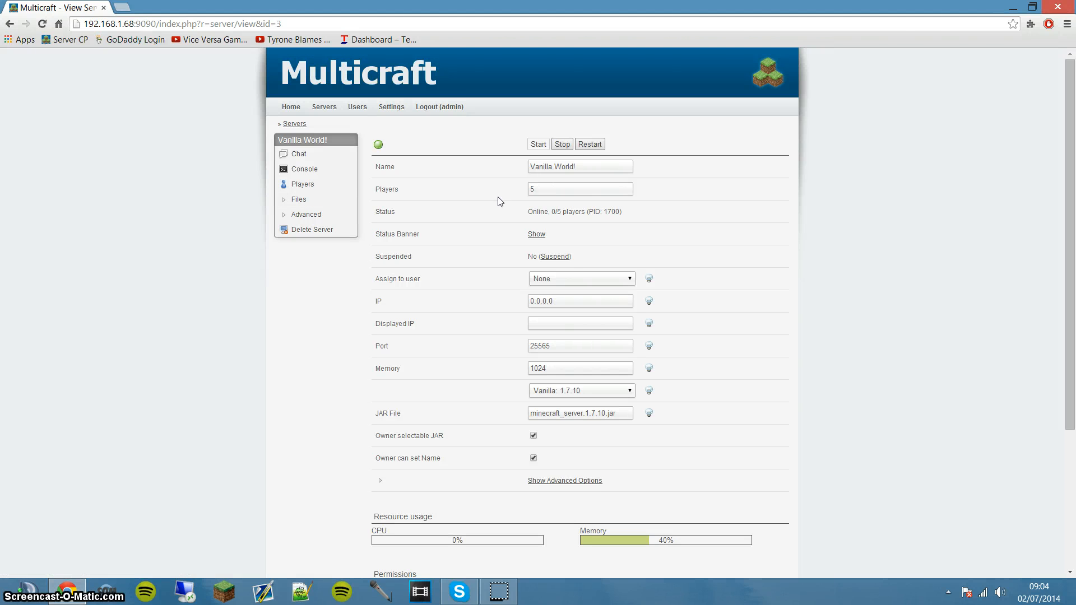
mouse_move(536, 234)
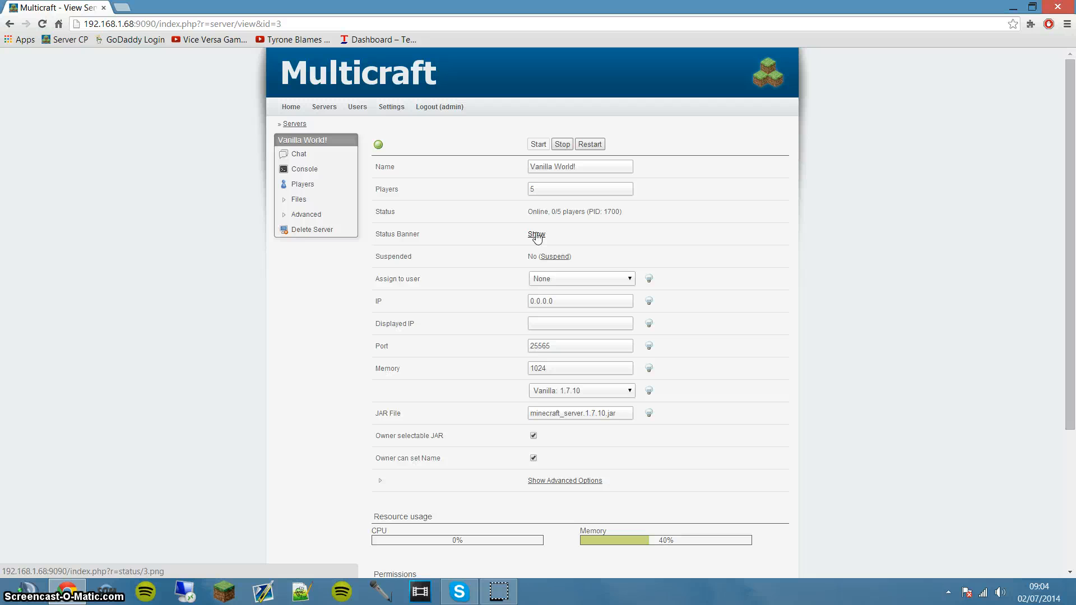
mouse_move(553, 562)
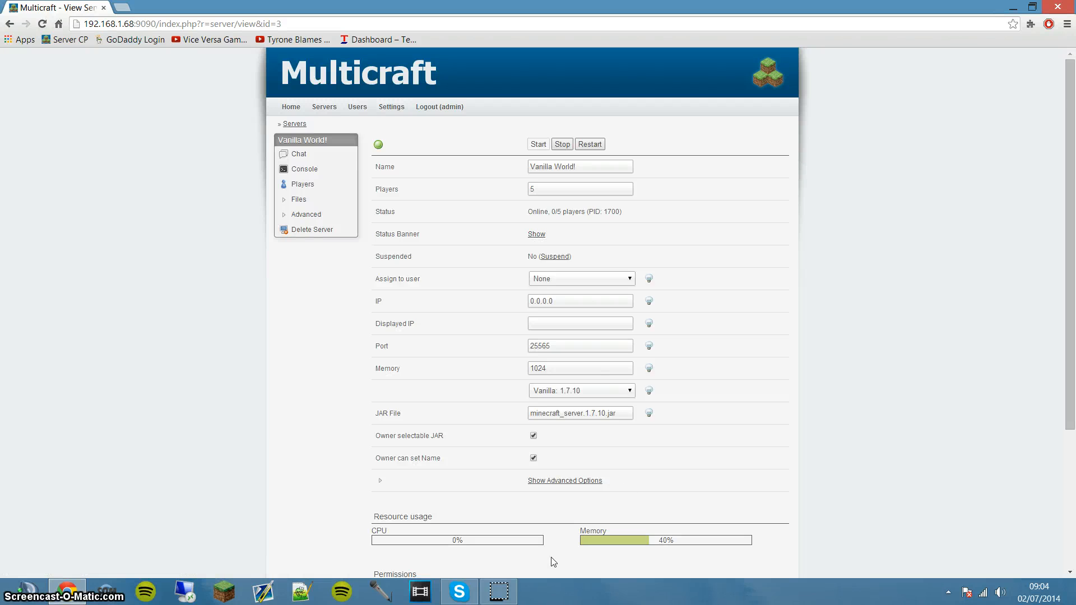